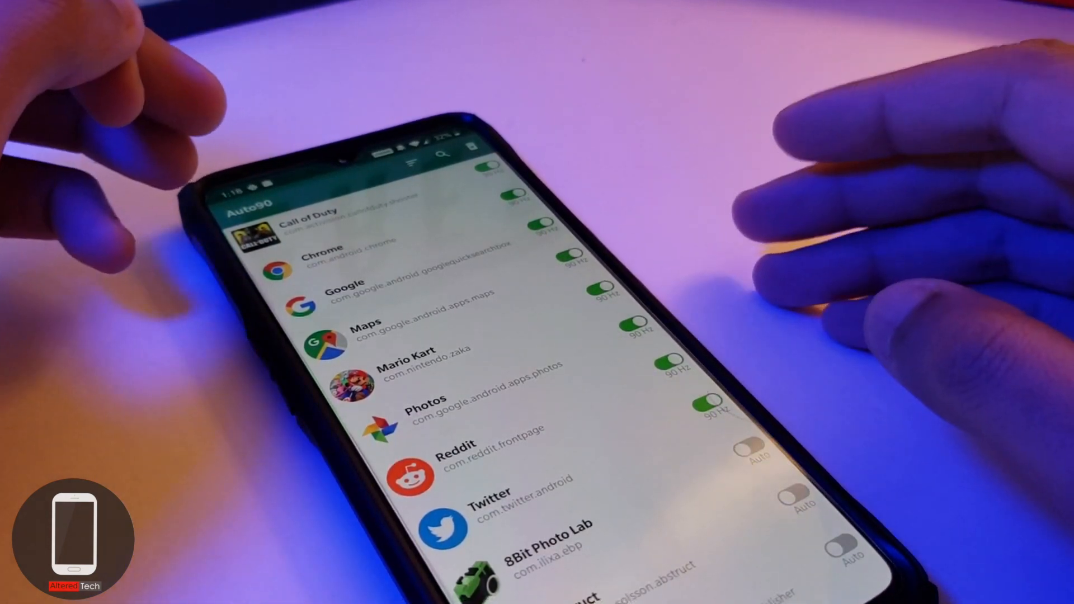
Scroll through Developer options to the Debugging section, then leave Settings for the app drawer.
scroll(down, 3)
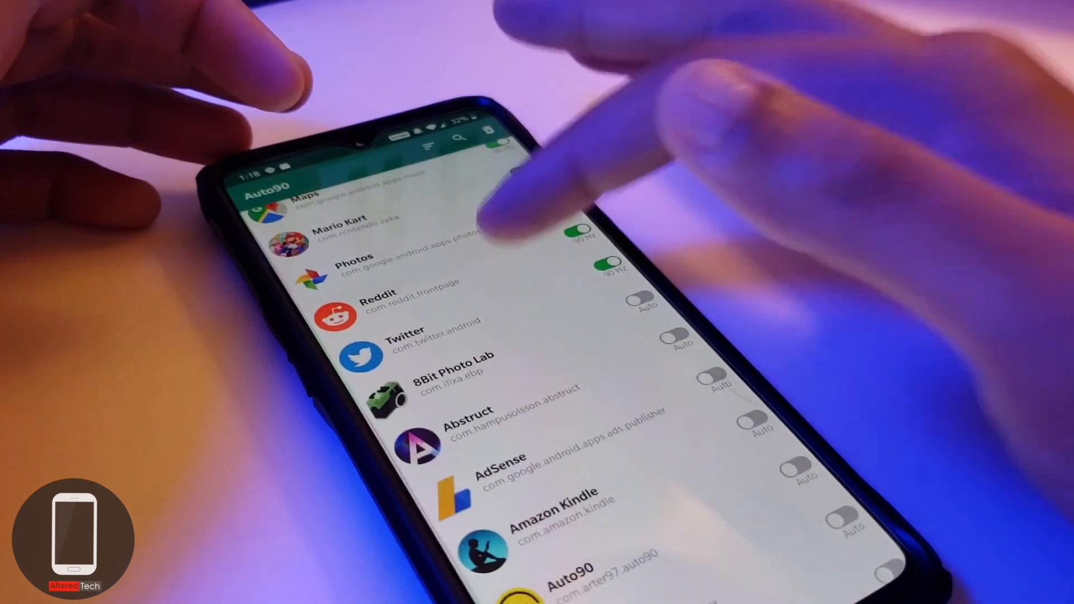
scroll(up, 3)
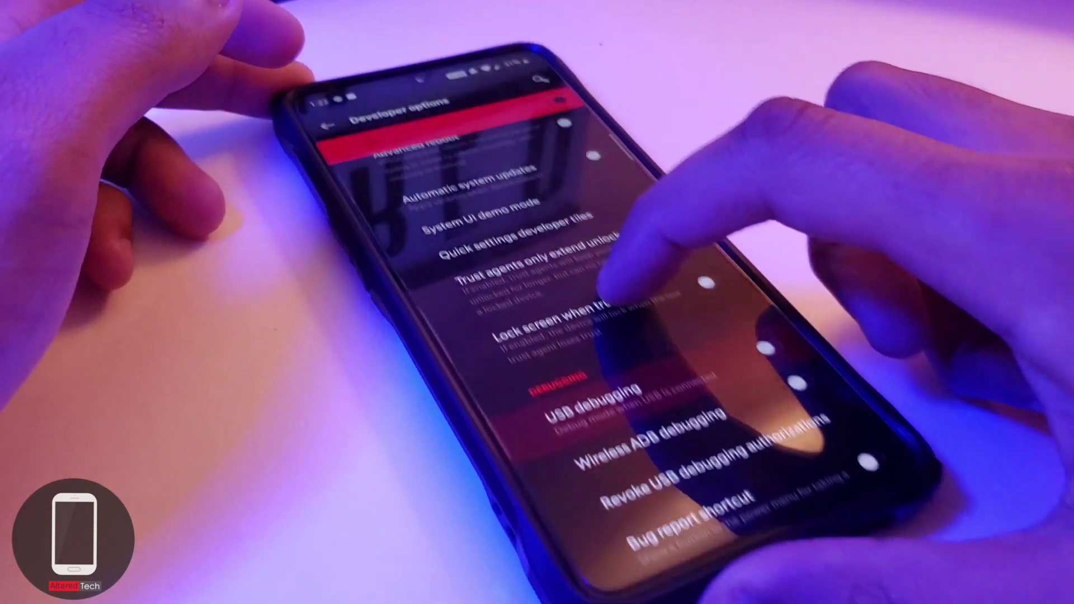
click(576, 404)
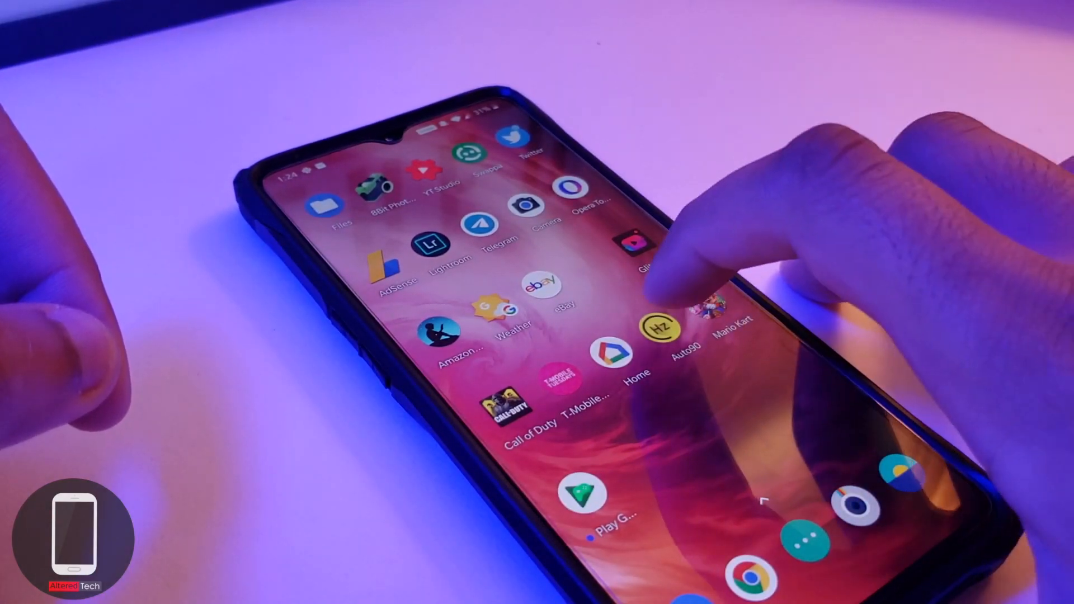
Launch Auto90 and scroll its list: Photos and above at 90 Hz, Reddit onward on Auto.
click(662, 328)
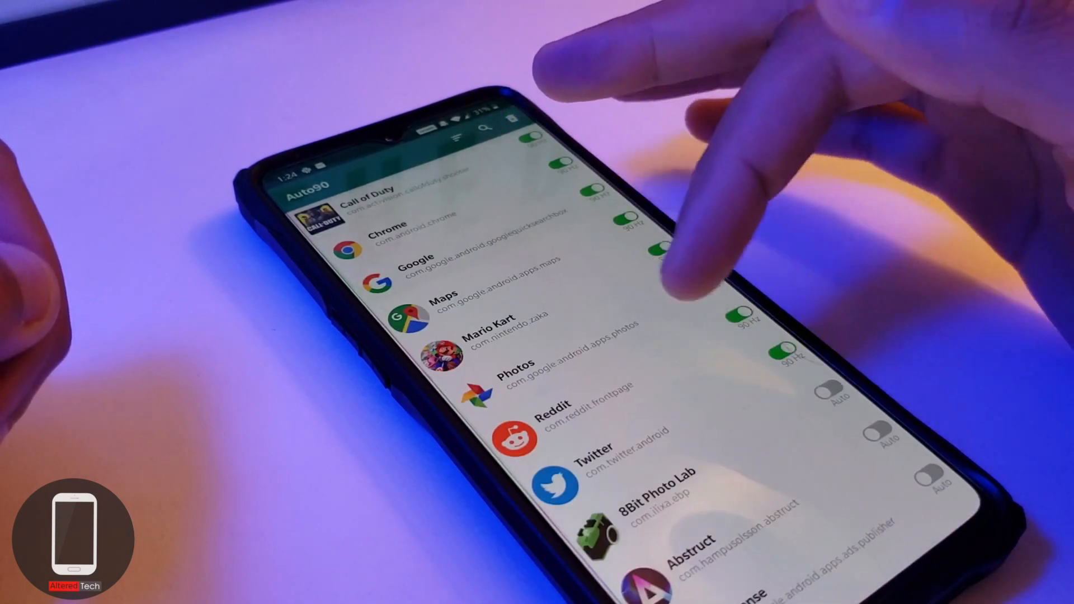
scroll(down, 3)
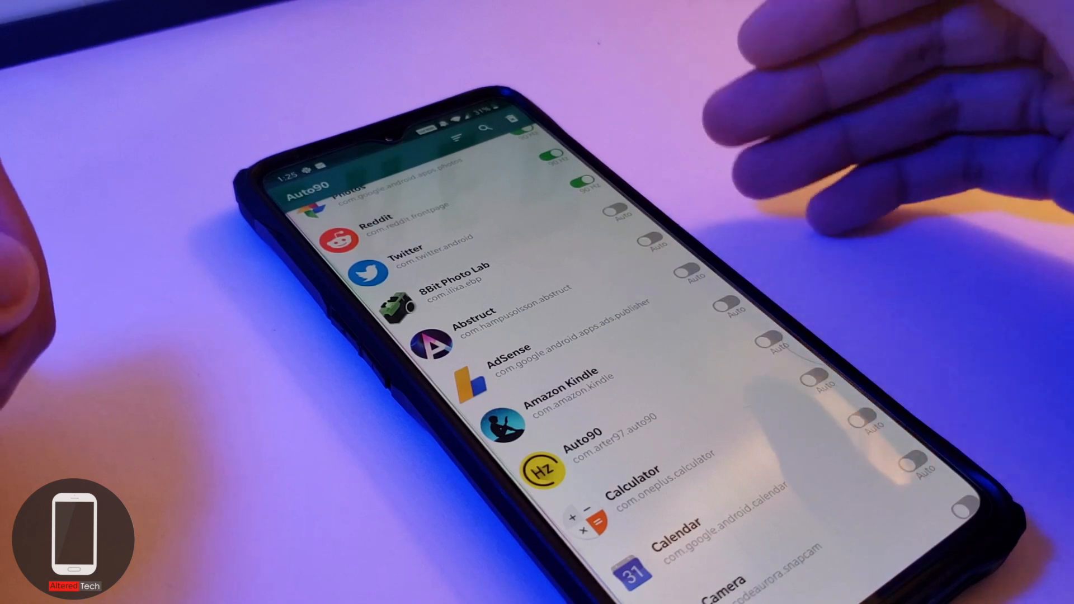
scroll(down, 3)
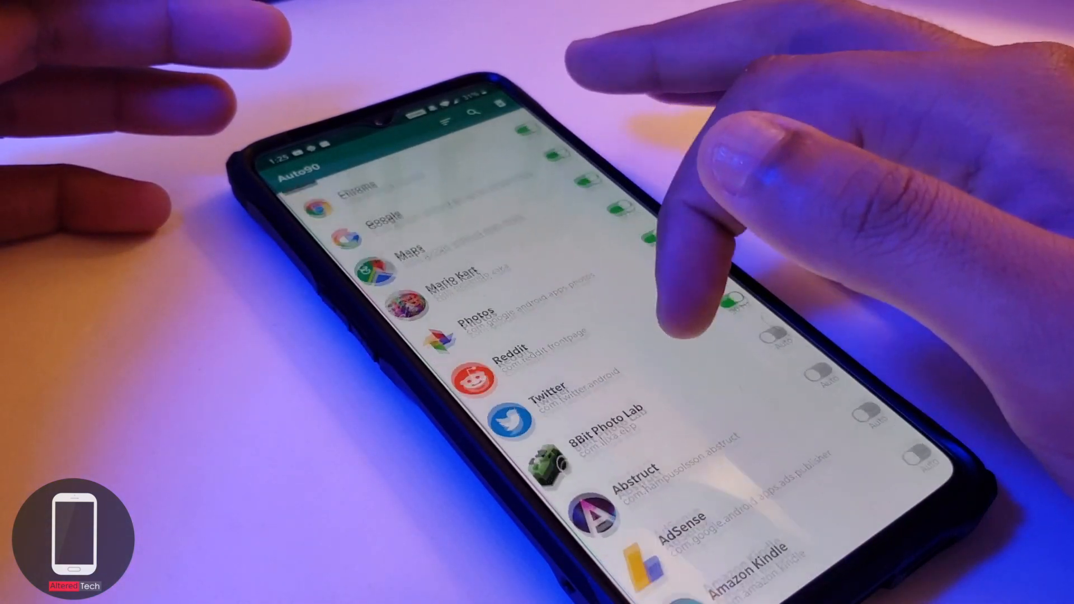
scroll(up, 3)
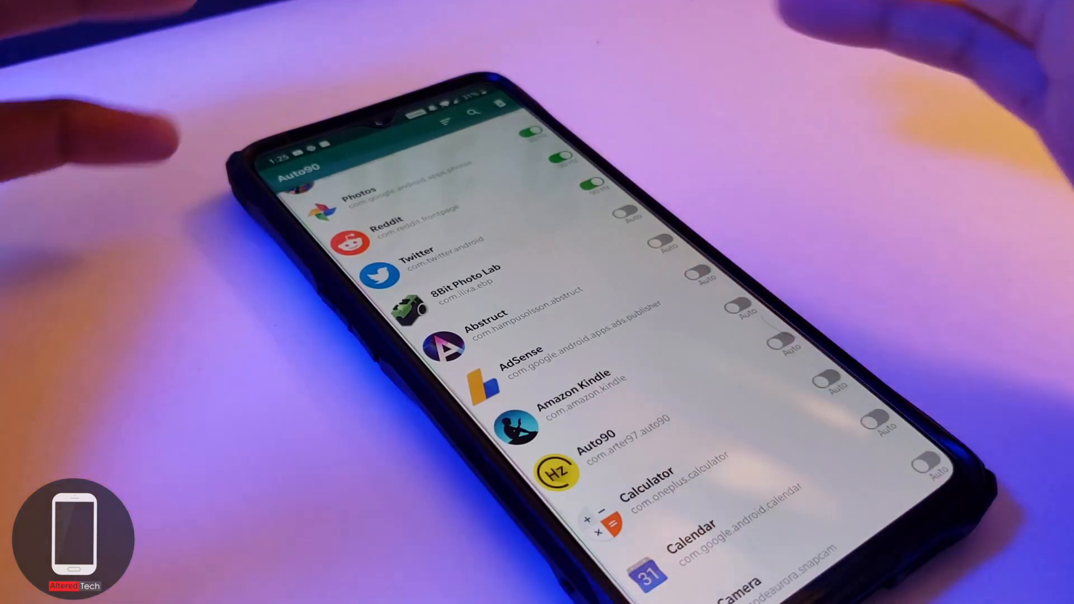